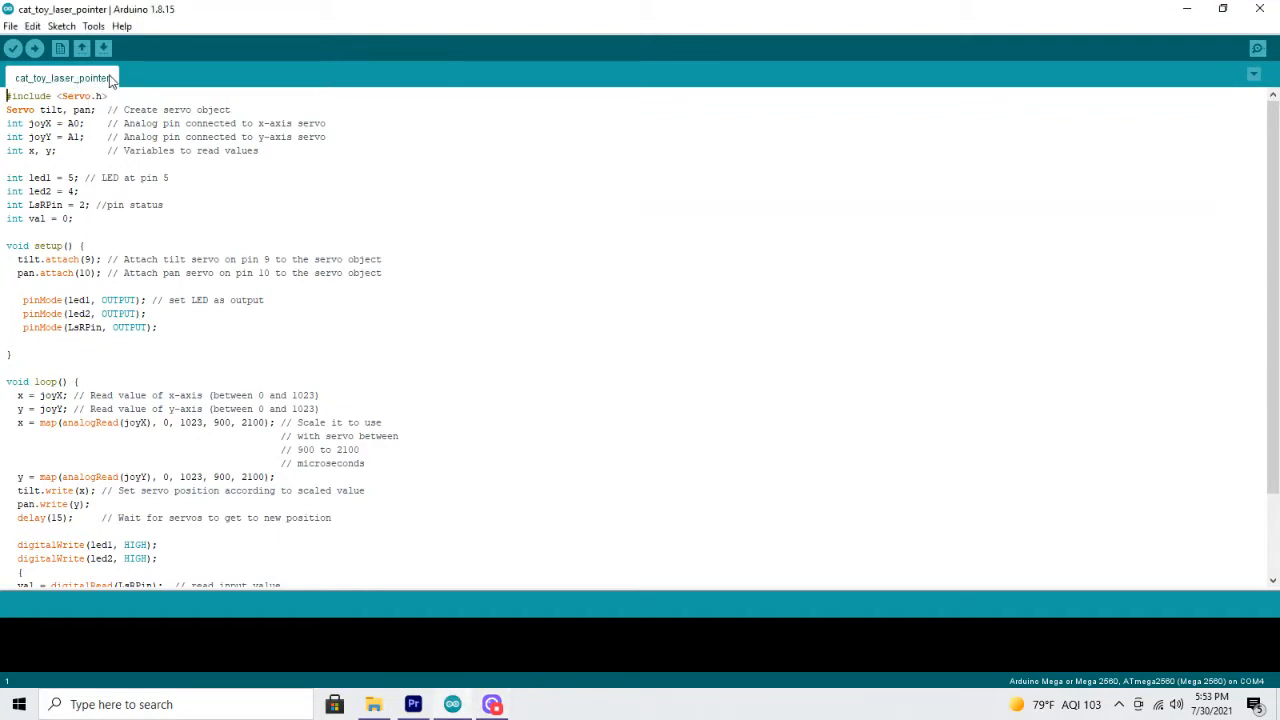
{"action": "mouse_move", "coordinate": [60, 82]}
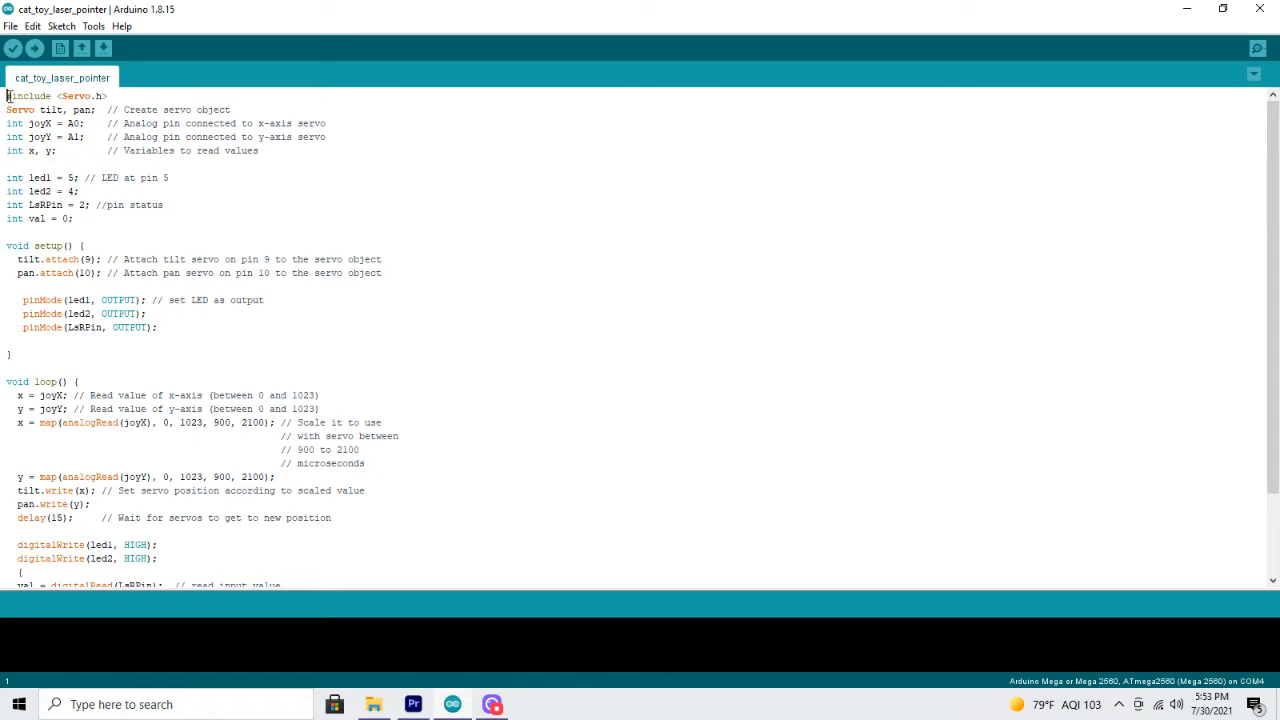
{"action": "mouse_move", "coordinate": [8, 100]}
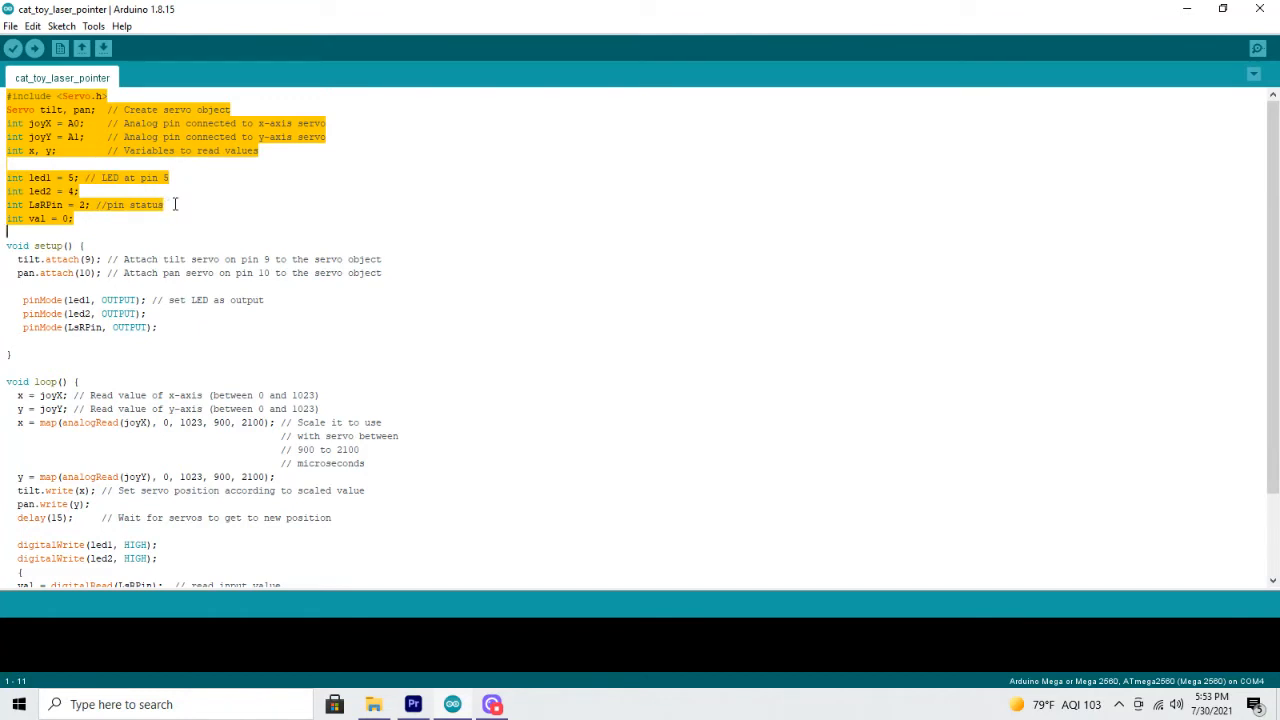
{"action": "mouse_move", "coordinate": [204, 204]}
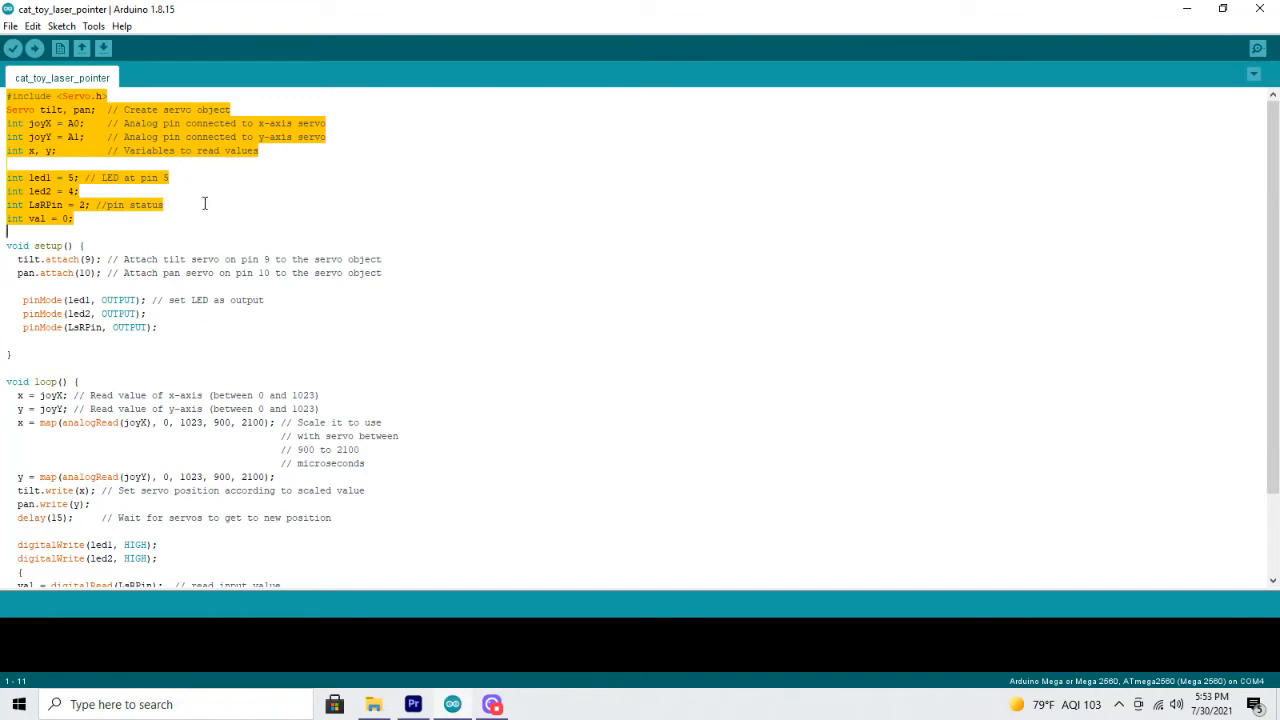
Step: Select the whole setup() function, servo attach through pinMode lines, and bring loop() into view
{"action": "left_click", "coordinate": [176, 228]}
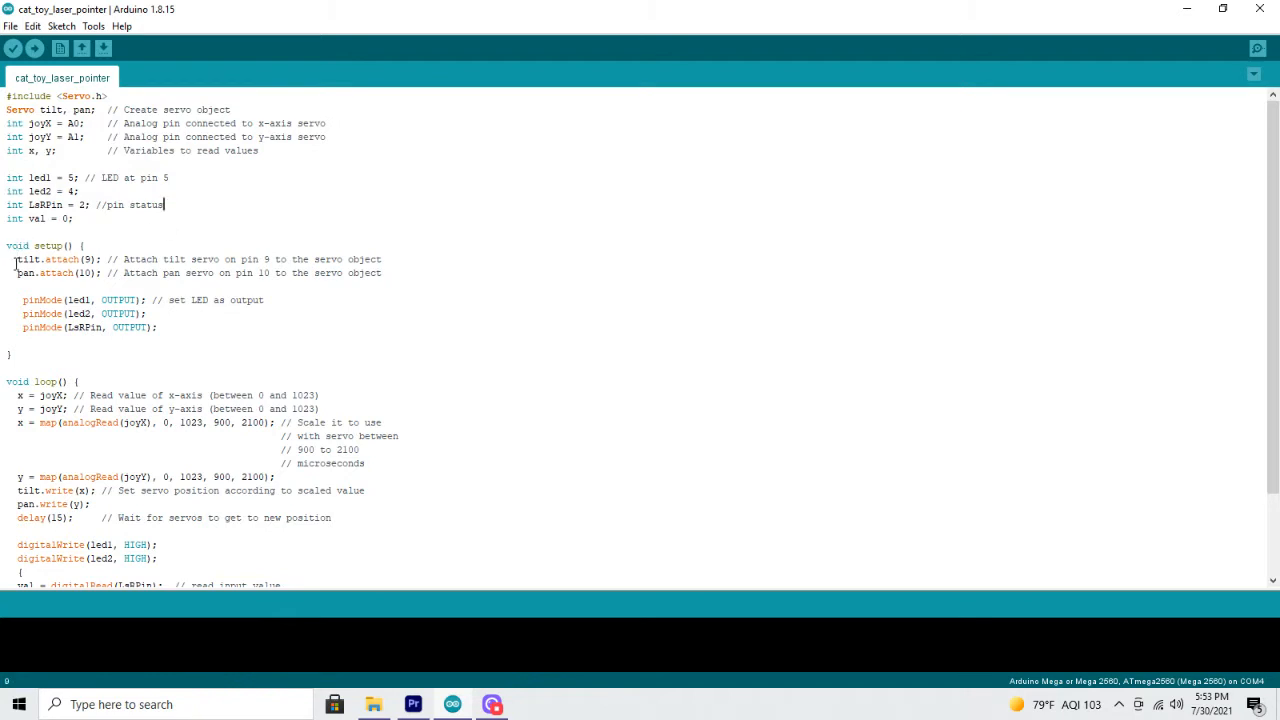
{"action": "left_click_drag", "start_coordinate": [18, 260], "coordinate": [148, 312]}
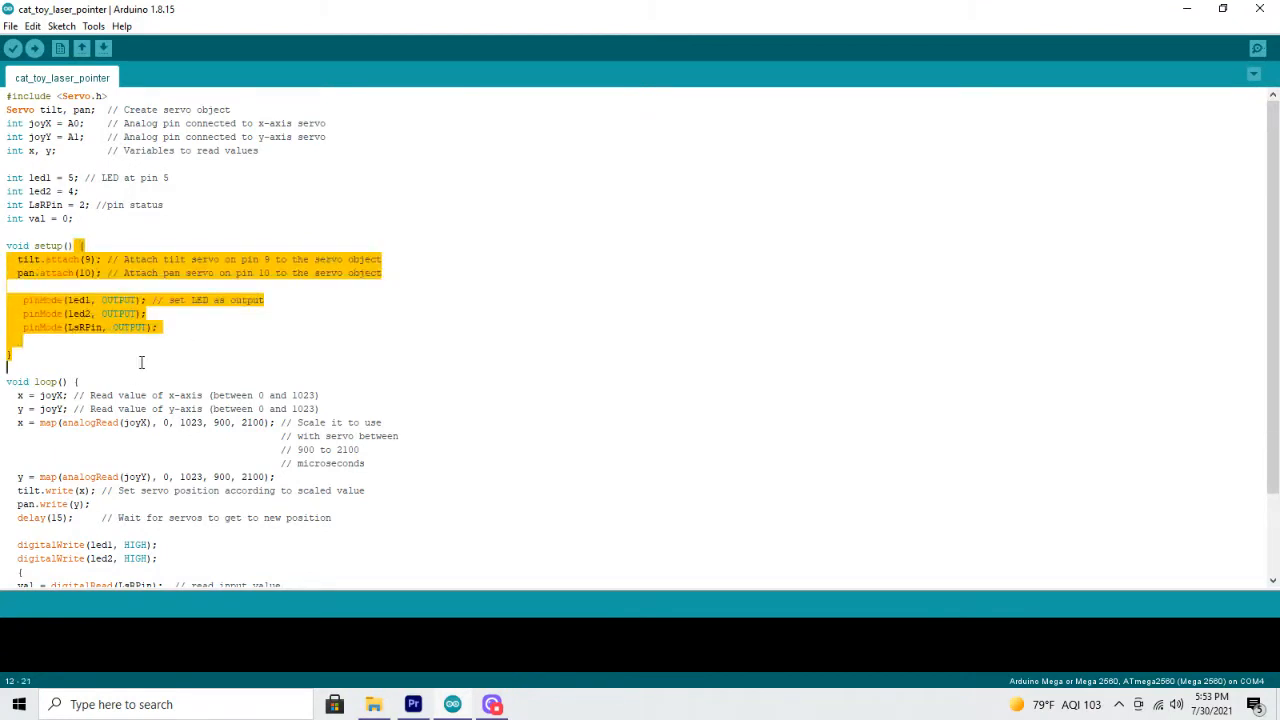
{"action": "scroll", "scroll_direction": "down", "scroll_amount": 3}
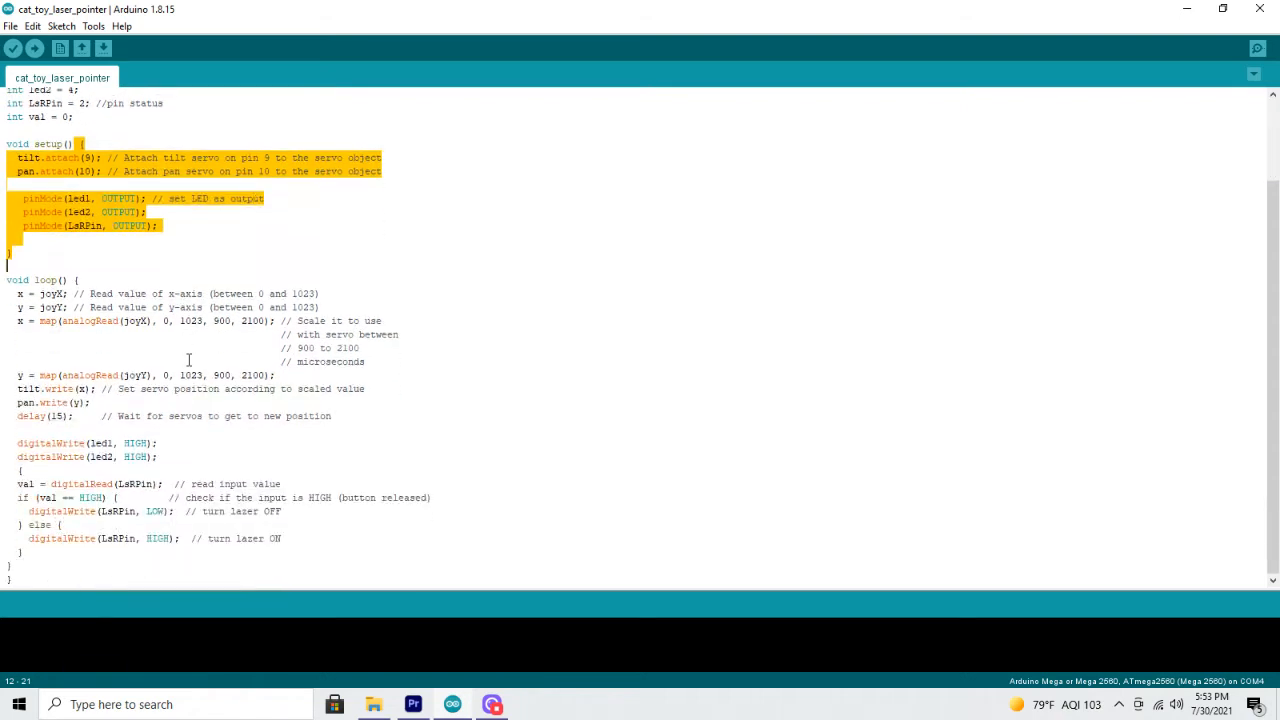
{"action": "mouse_move", "coordinate": [114, 272]}
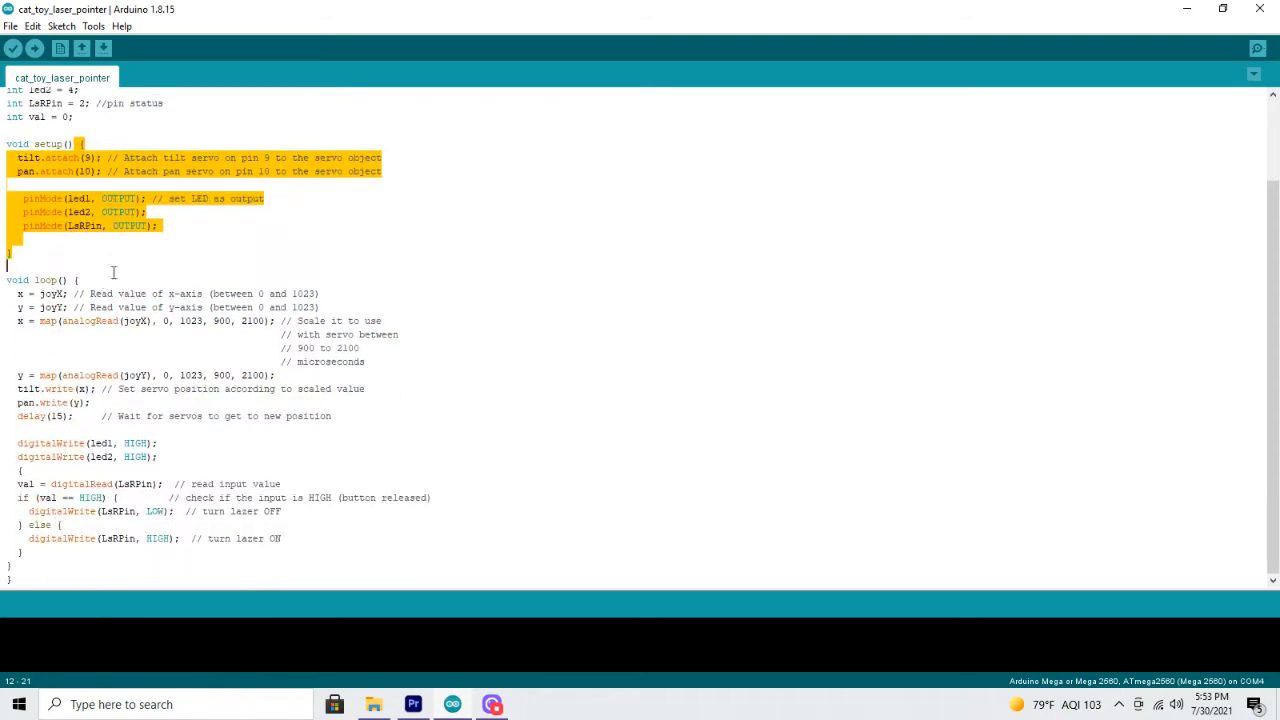